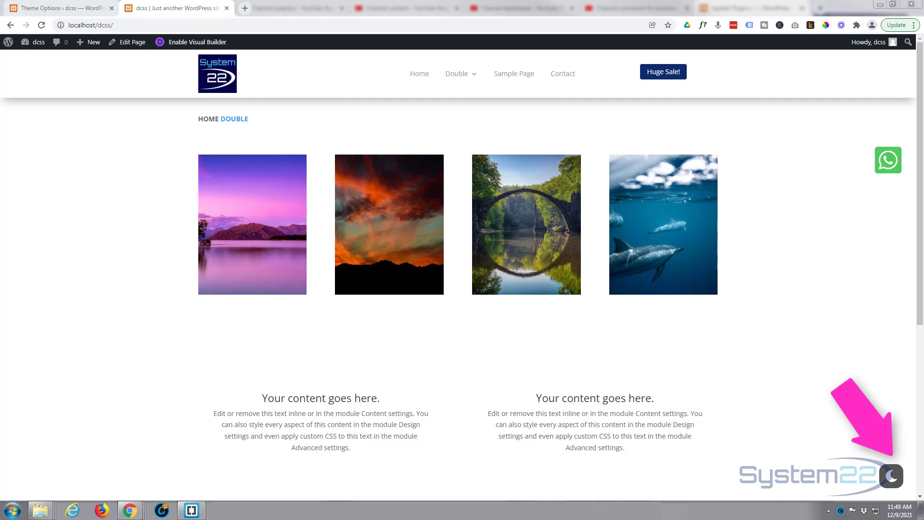
Enable the Visual Builder on the Double homepage for front-end editing.
left_click(100, 277)
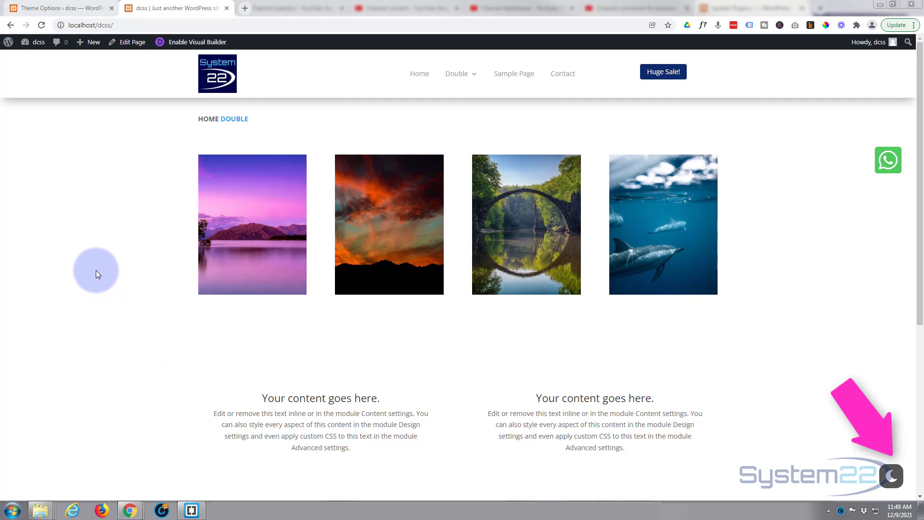
mouse_move(216, 88)
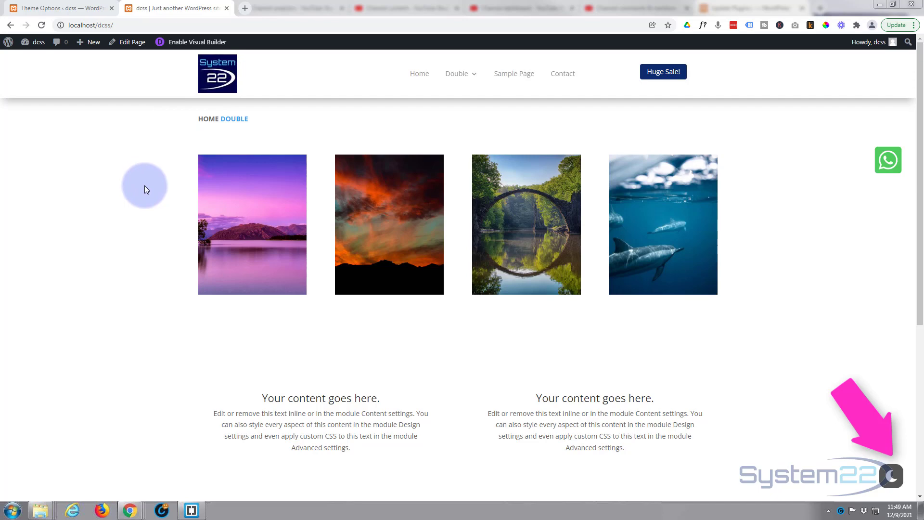
scroll("down", 3)
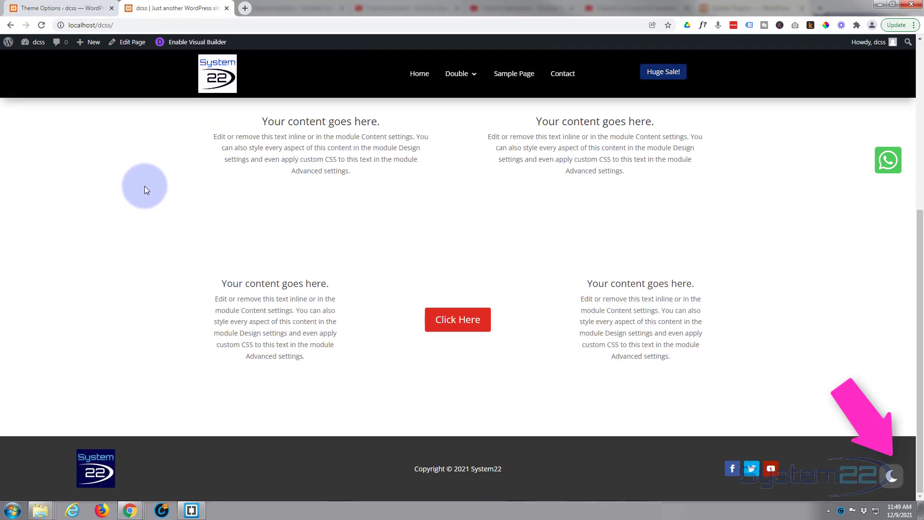
mouse_move(129, 320)
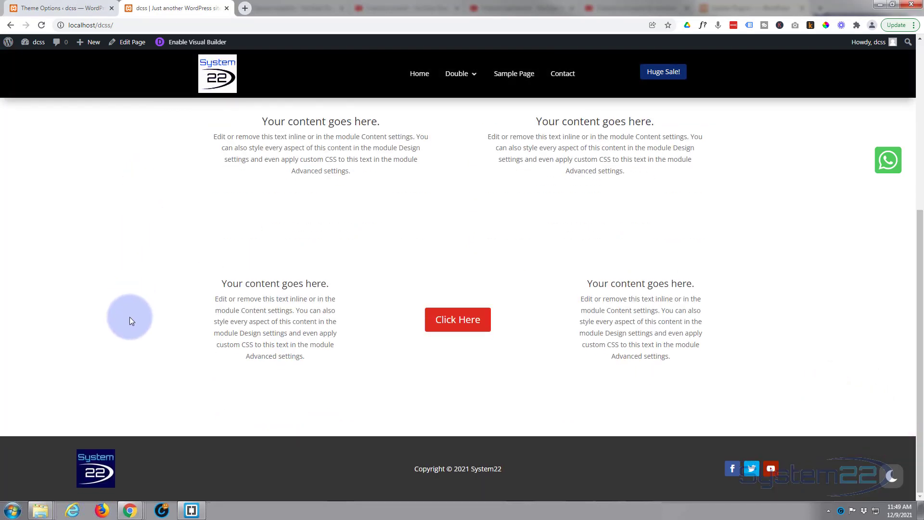
left_click(456, 73)
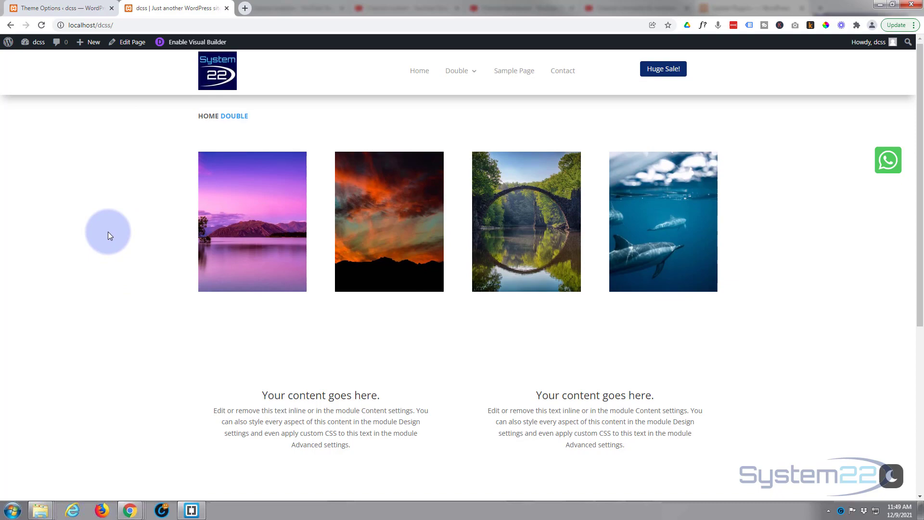
scroll("down", 3)
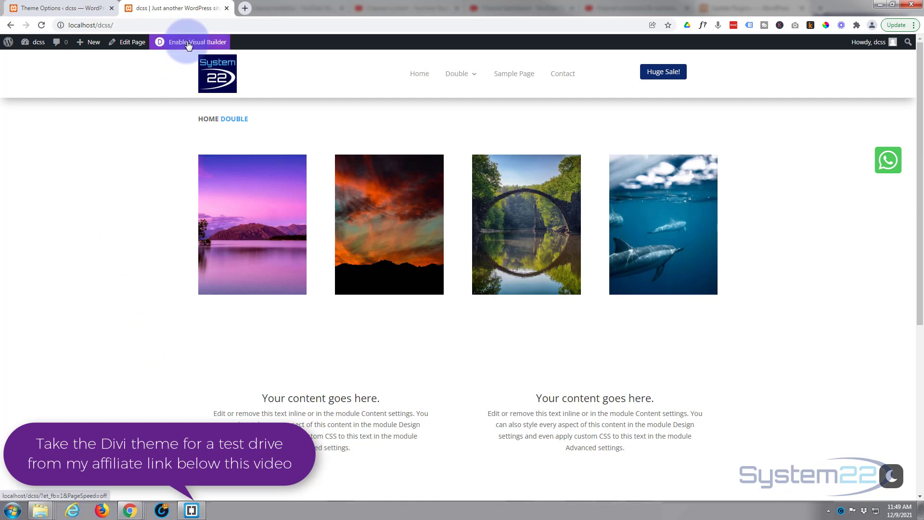
left_click(196, 42)
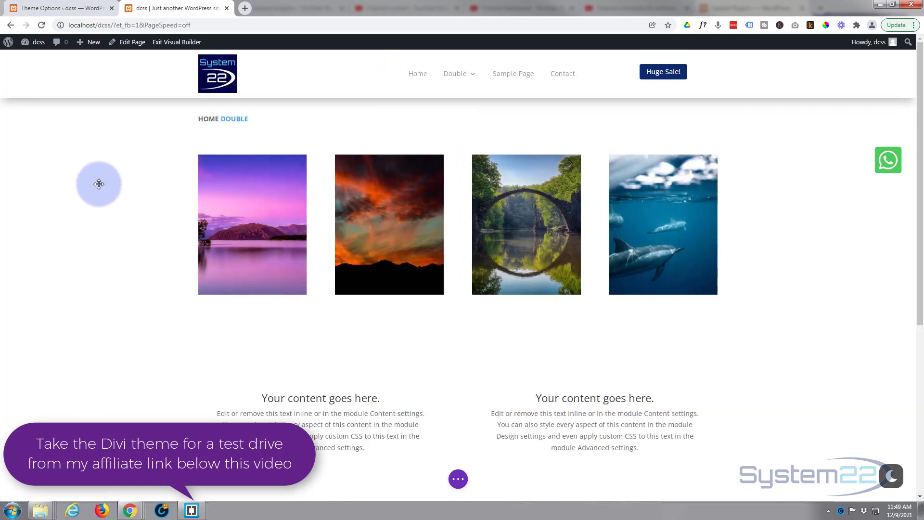
mouse_move(302, 86)
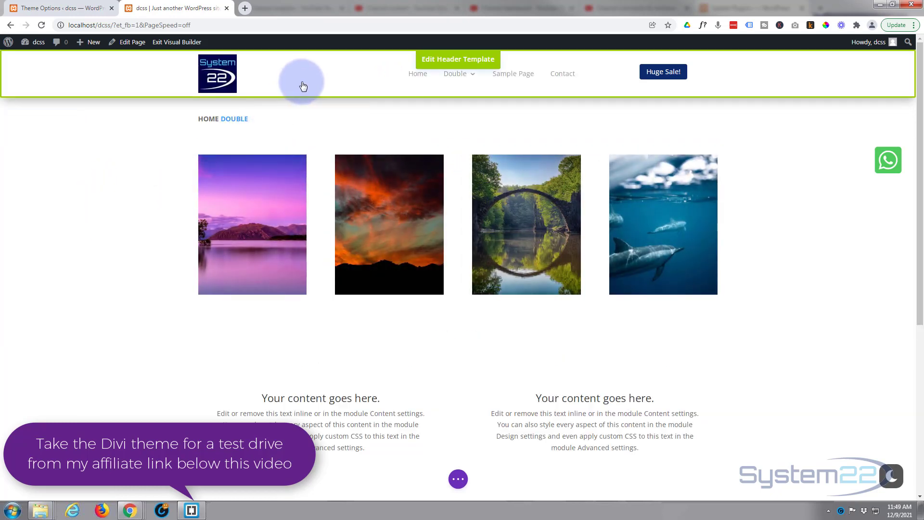
mouse_move(304, 81)
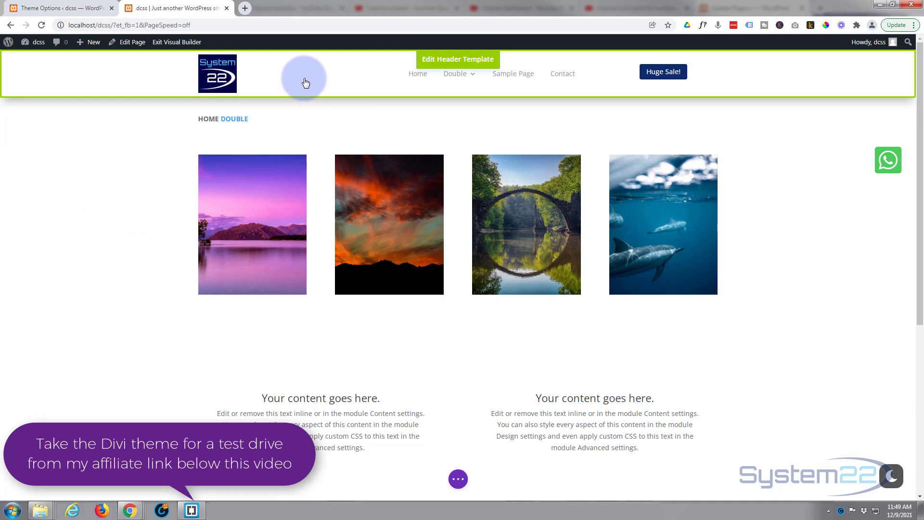
mouse_move(321, 76)
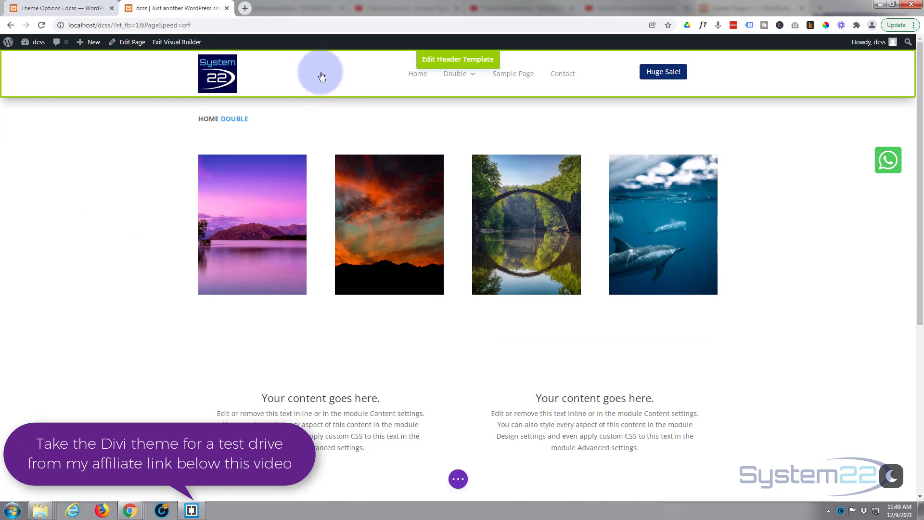
mouse_move(451, 73)
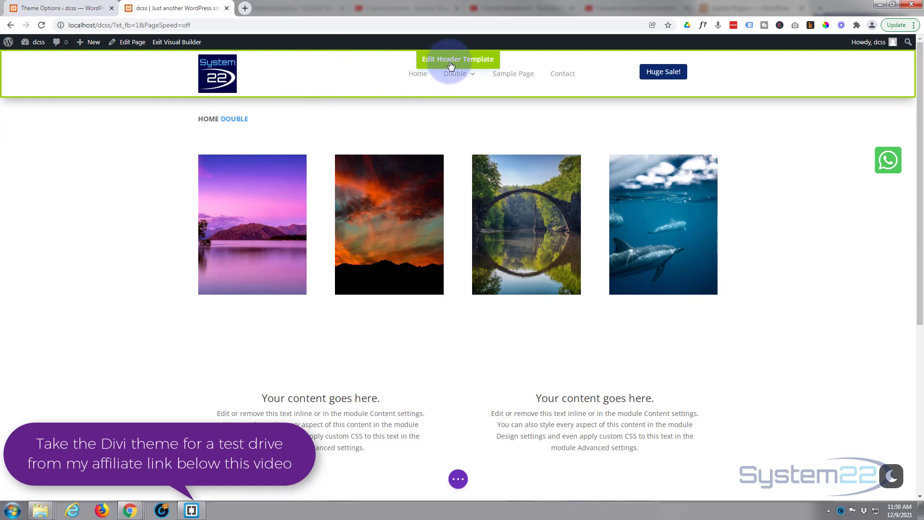
In the header template's Menu settings, replace the static logo with Dynamic Content > Site Logo.
left_click(457, 59)
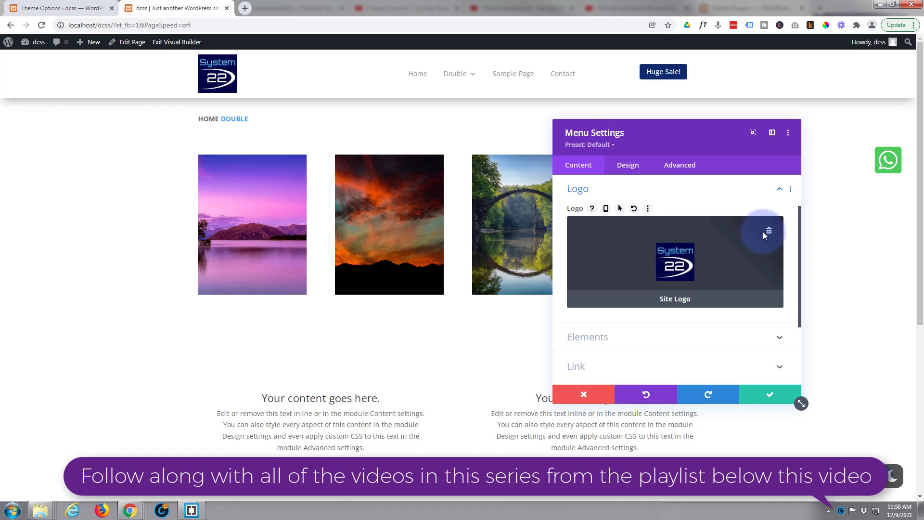
left_click(769, 231)
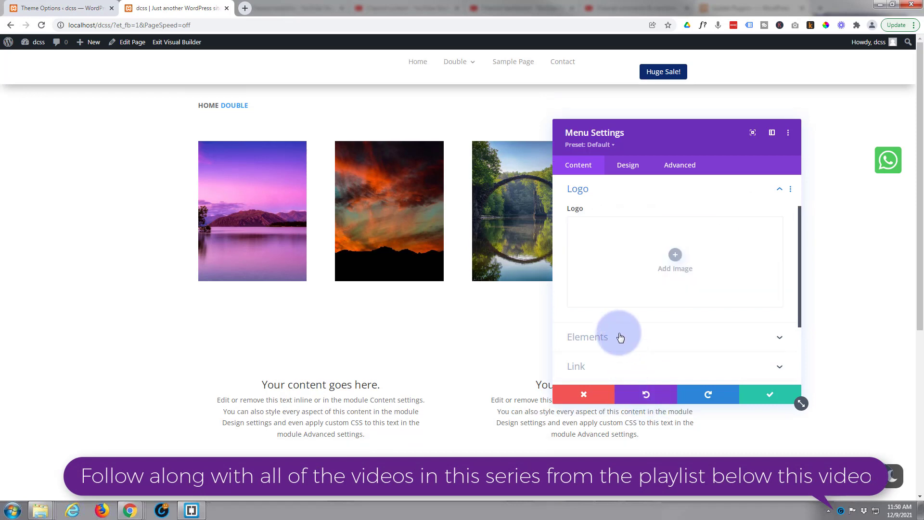
mouse_move(667, 267)
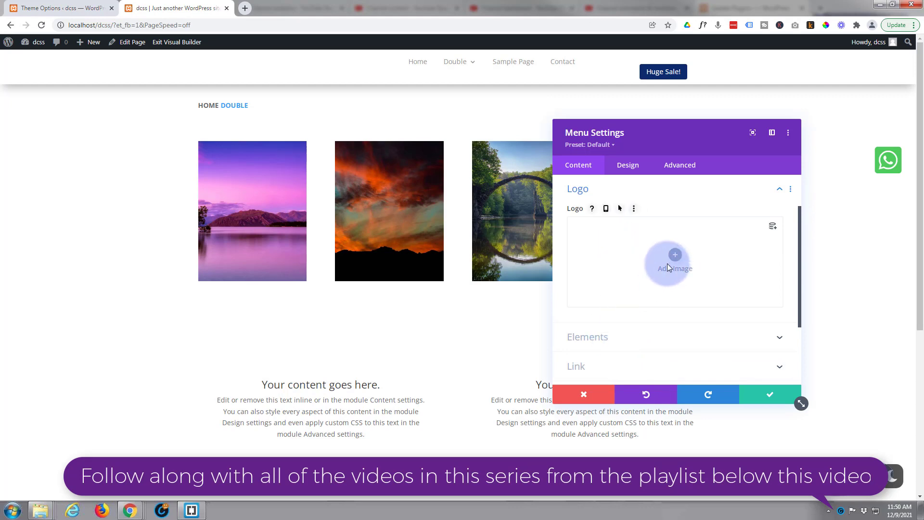
mouse_move(627, 299)
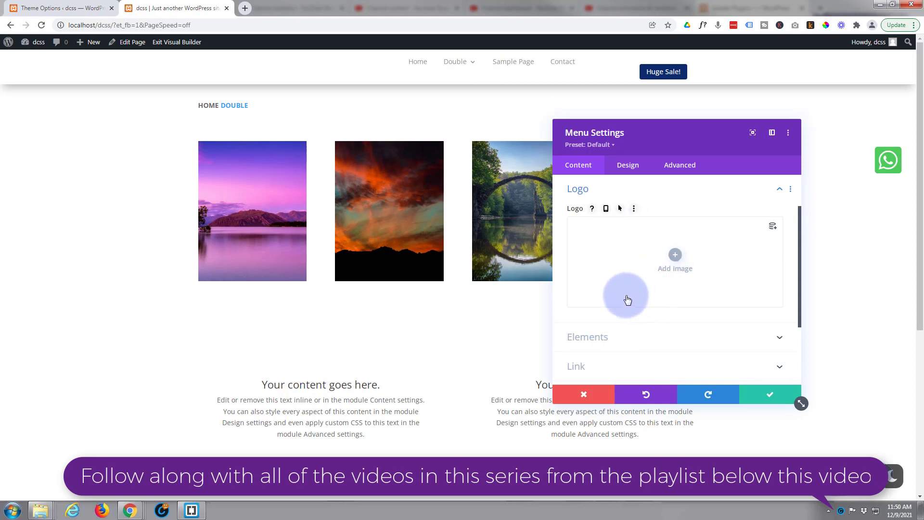
mouse_move(767, 228)
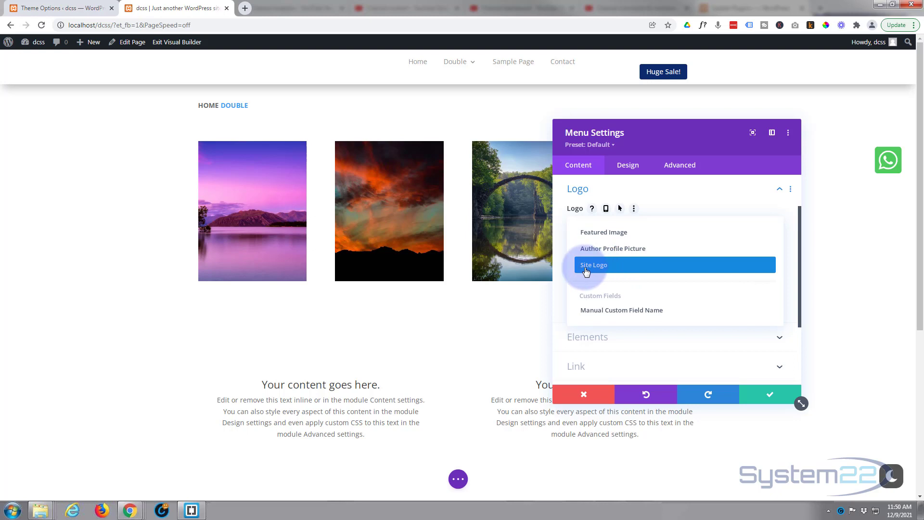
left_click(592, 264)
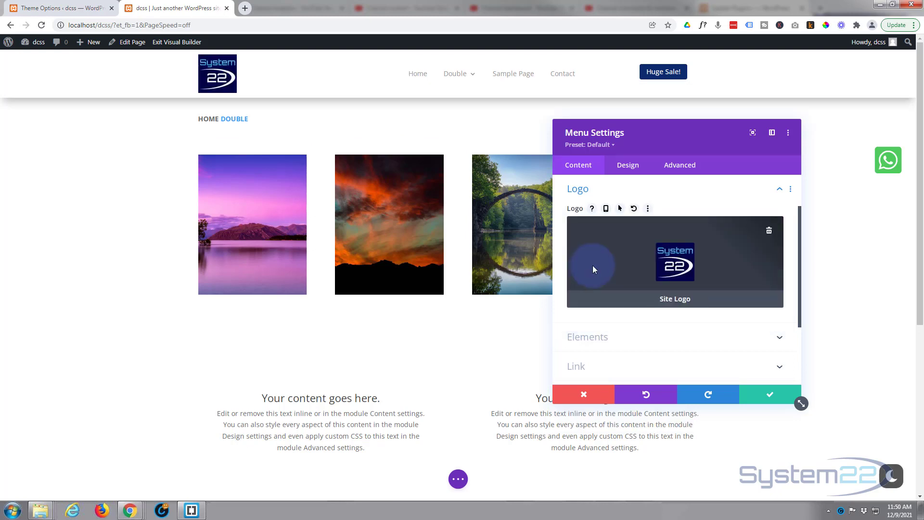
mouse_move(708, 234)
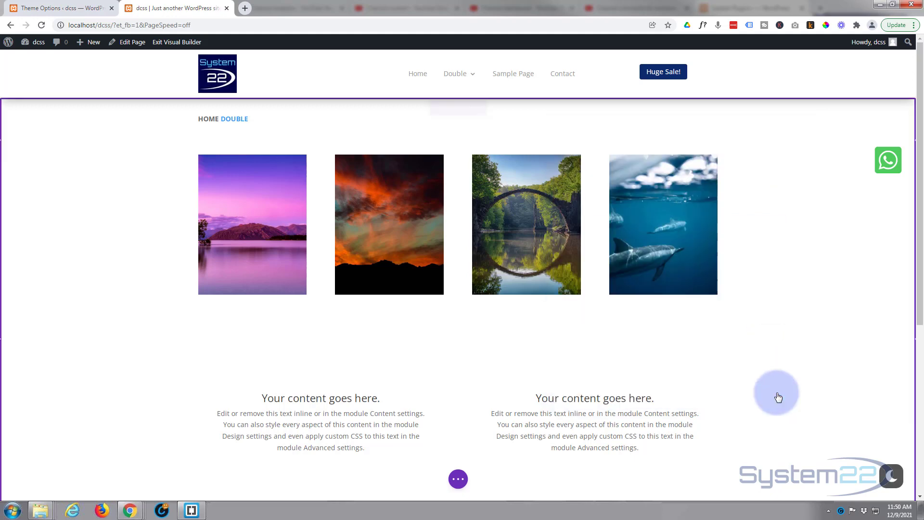
Edit the footer template and open its logo Image module settings.
scroll("down", 3)
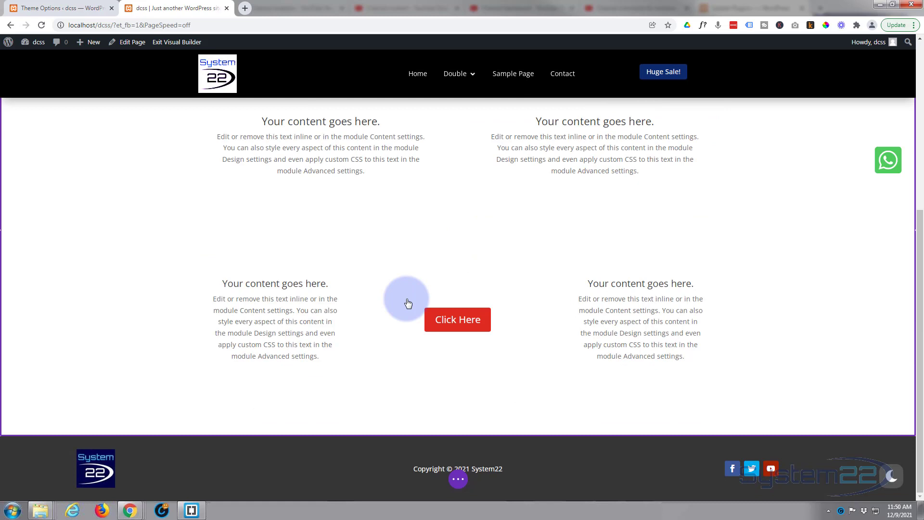
mouse_move(183, 465)
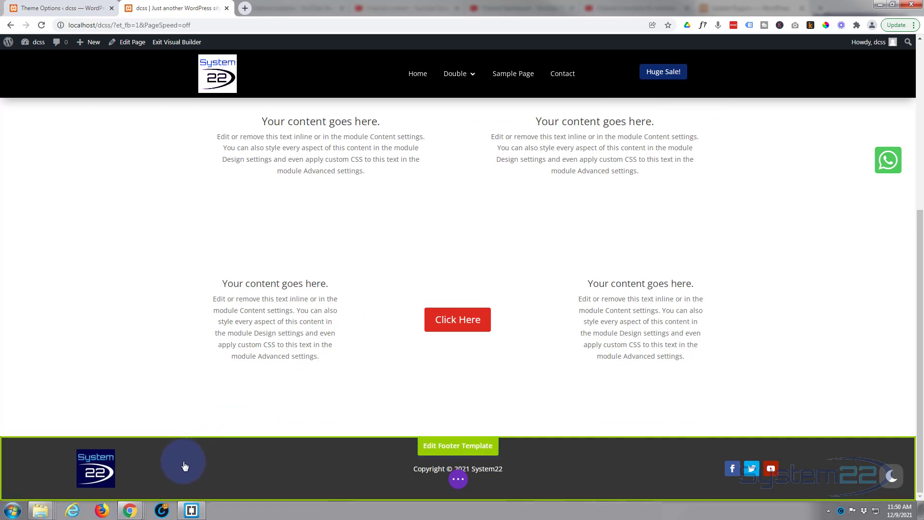
mouse_move(457, 446)
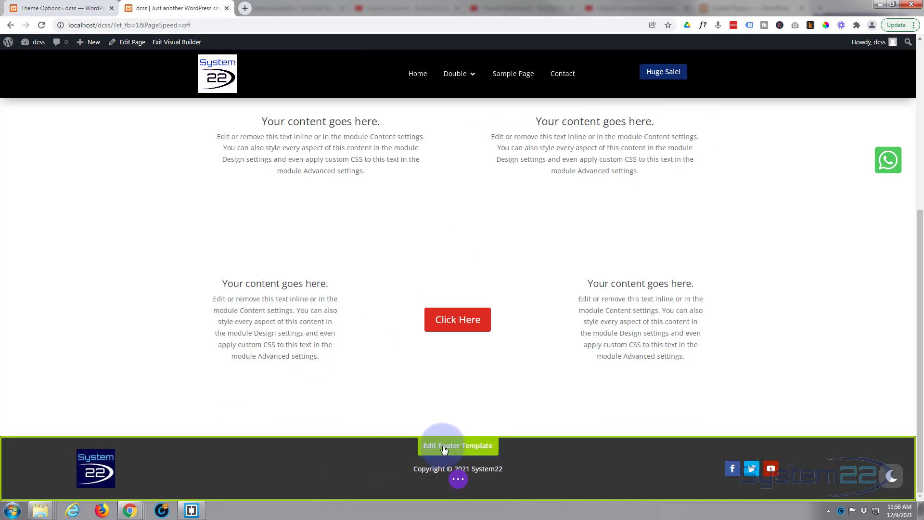
left_click(458, 446)
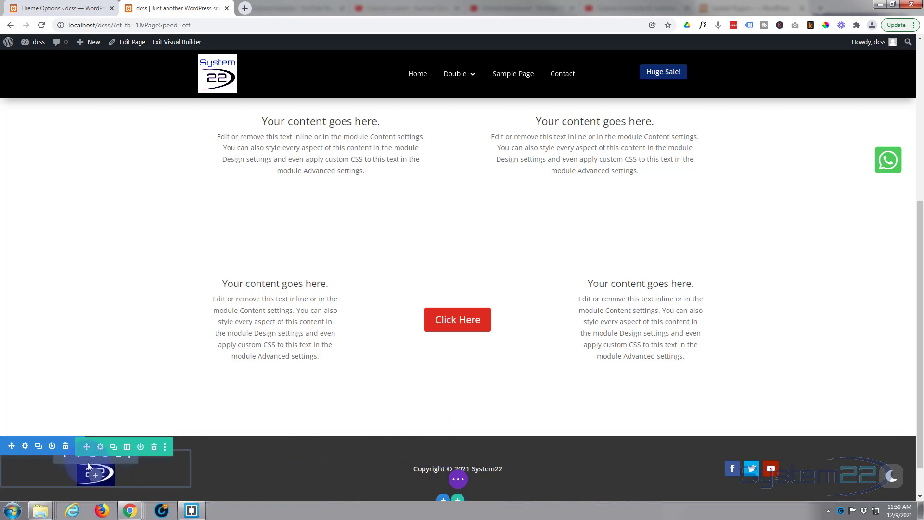
scroll("down", 3)
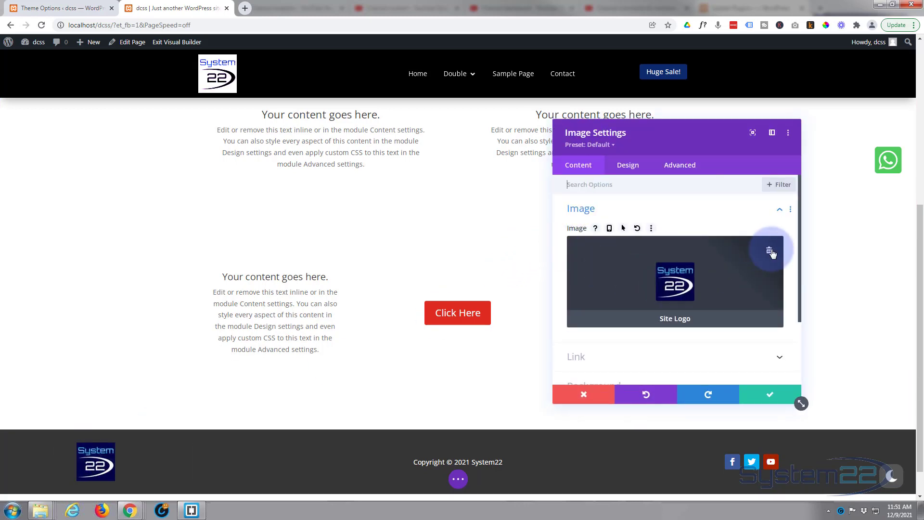
Swap the footer image for Dynamic Content > Site Logo and confirm the settings.
left_click(771, 250)
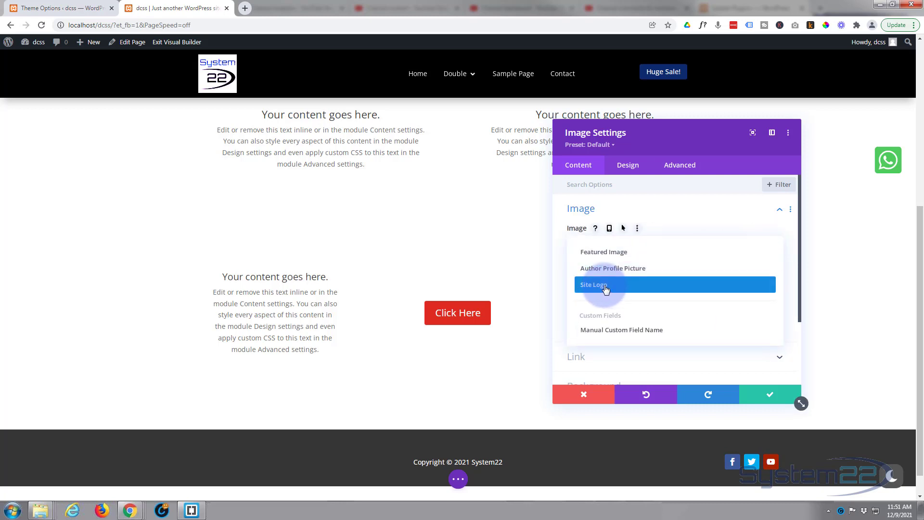
left_click(604, 284)
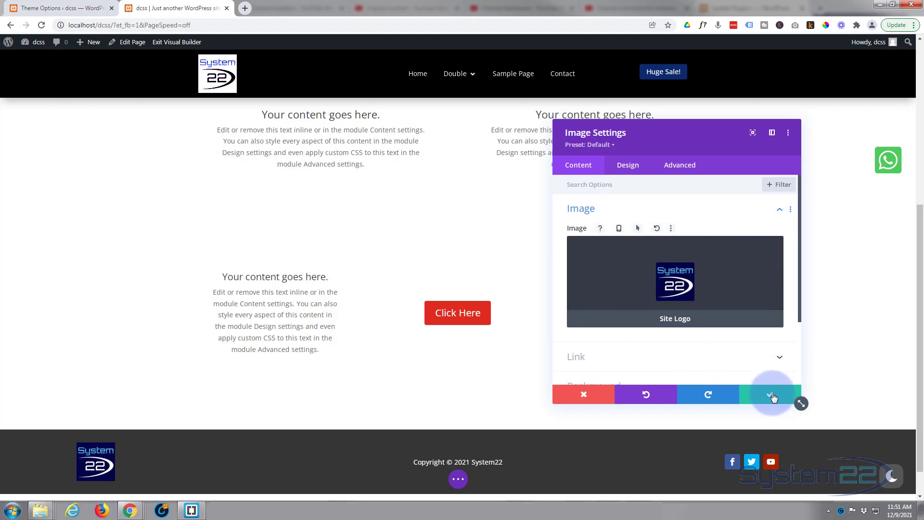
left_click(771, 394)
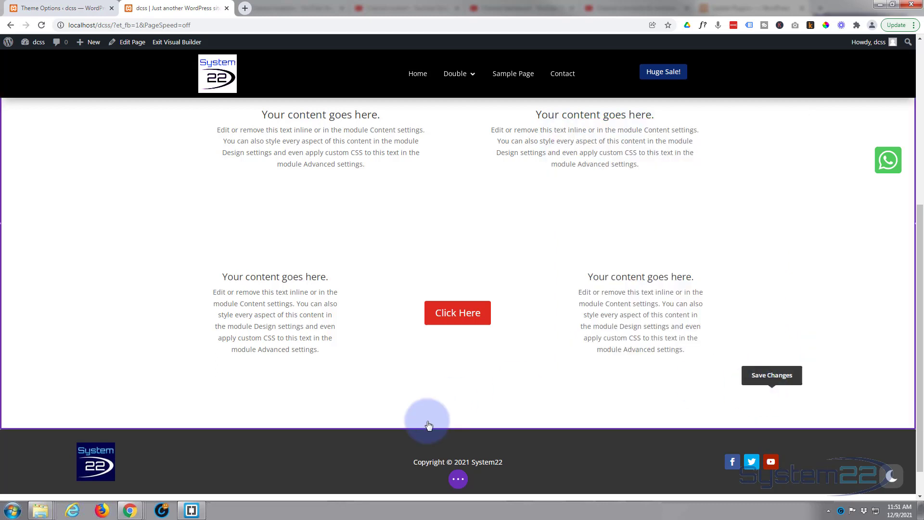
left_click(458, 478)
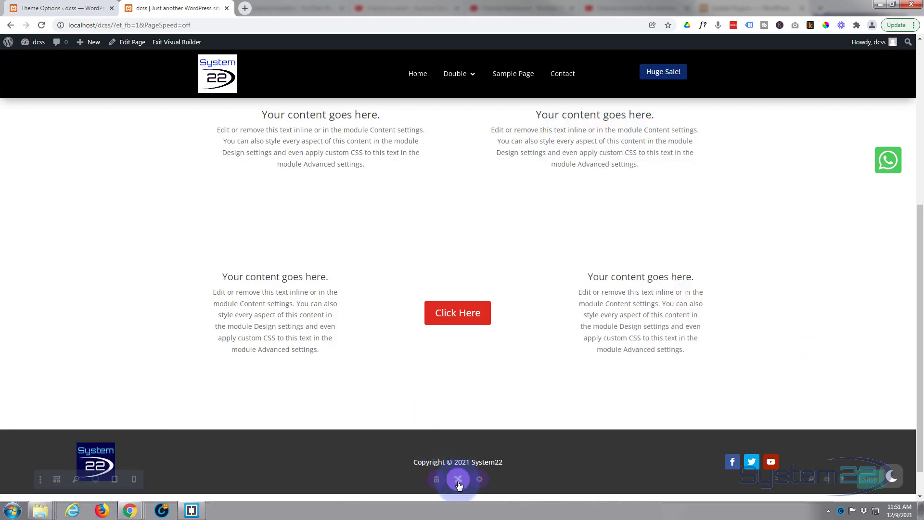
left_click(457, 478)
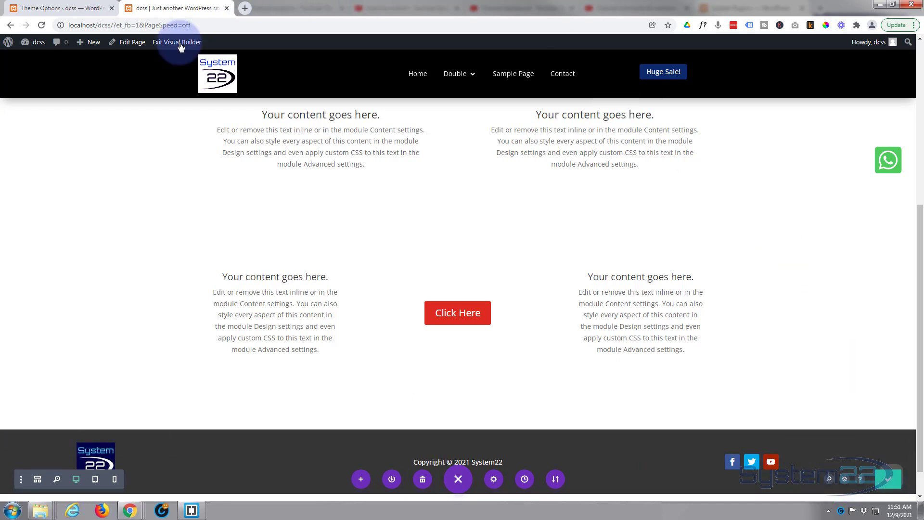
Exit the Visual Builder, check the footer logo on the live page, then go to Theme Options.
left_click(176, 42)
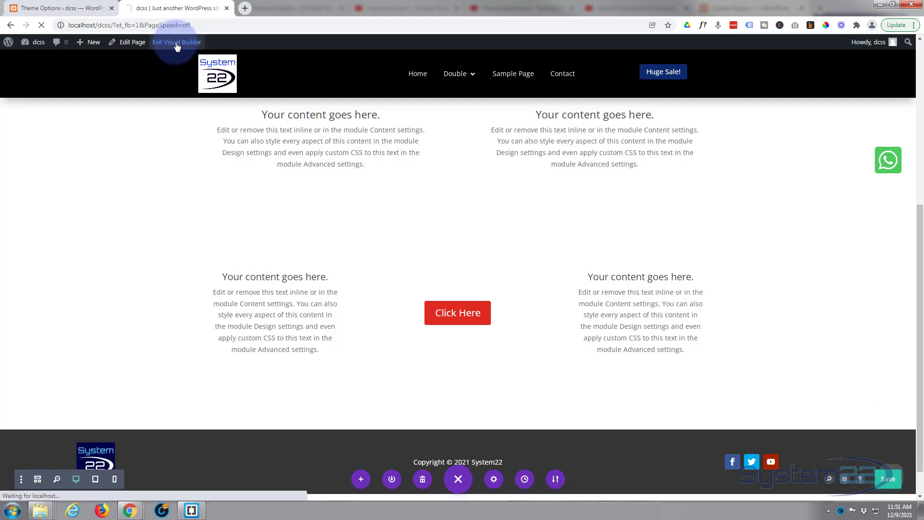
left_click(176, 41)
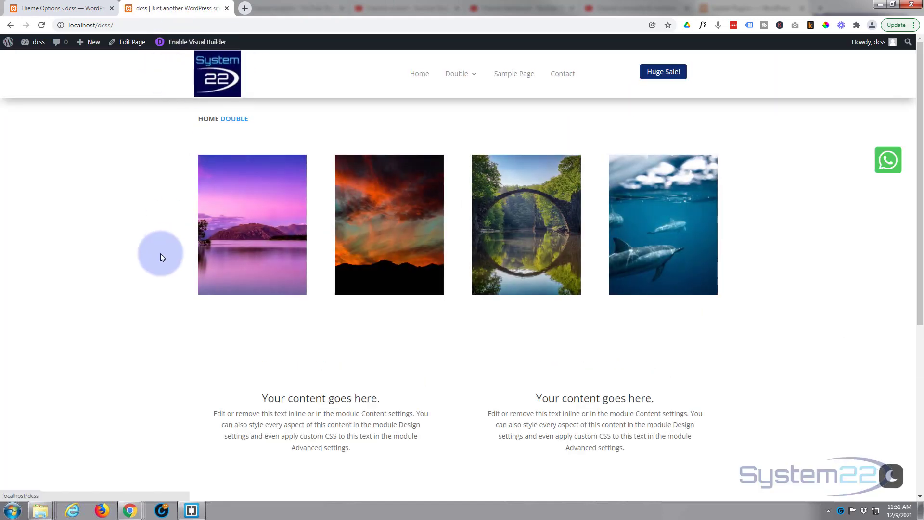
scroll("down", 3)
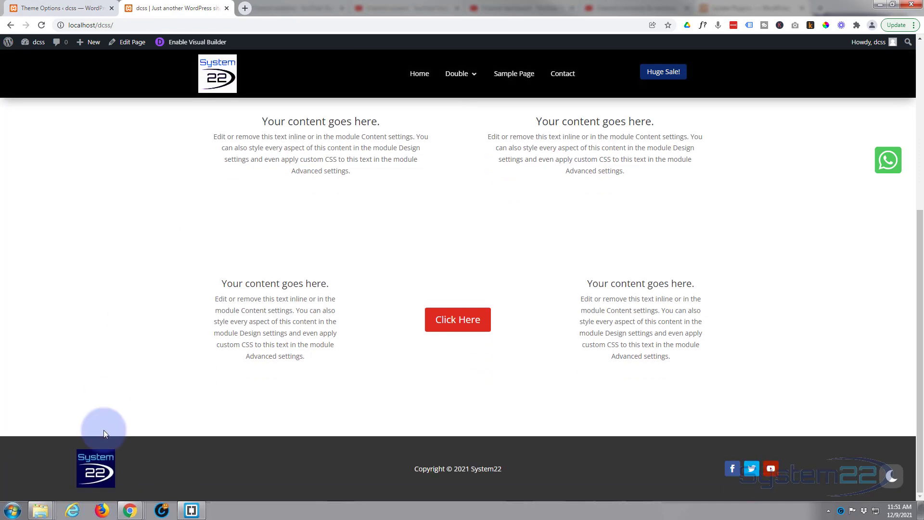
left_click(456, 73)
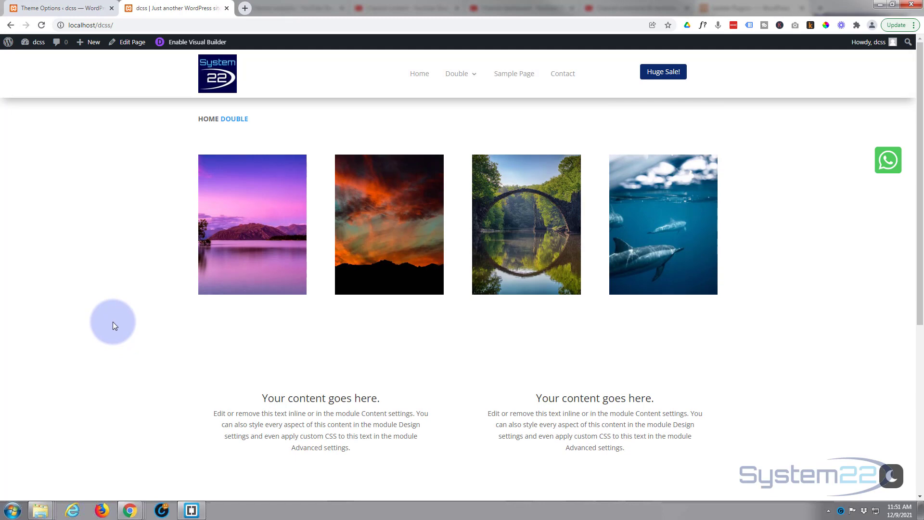
mouse_move(71, 12)
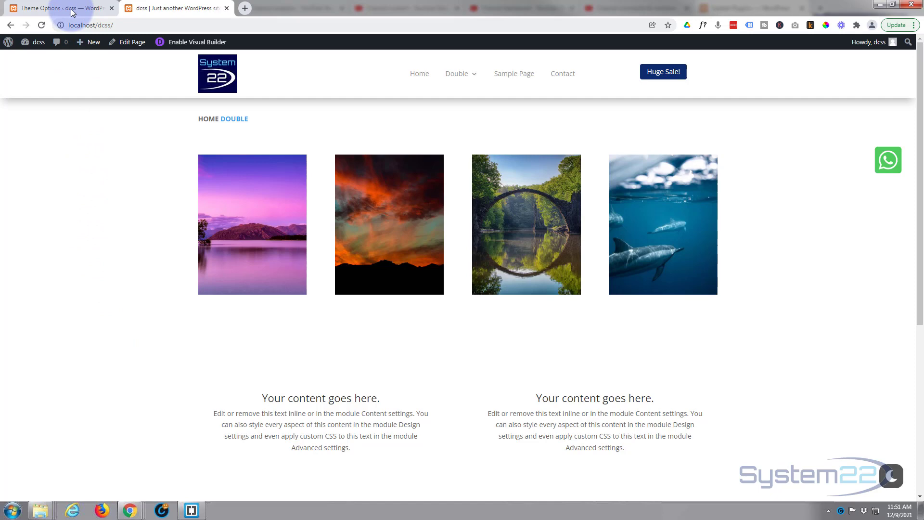
left_click(58, 7)
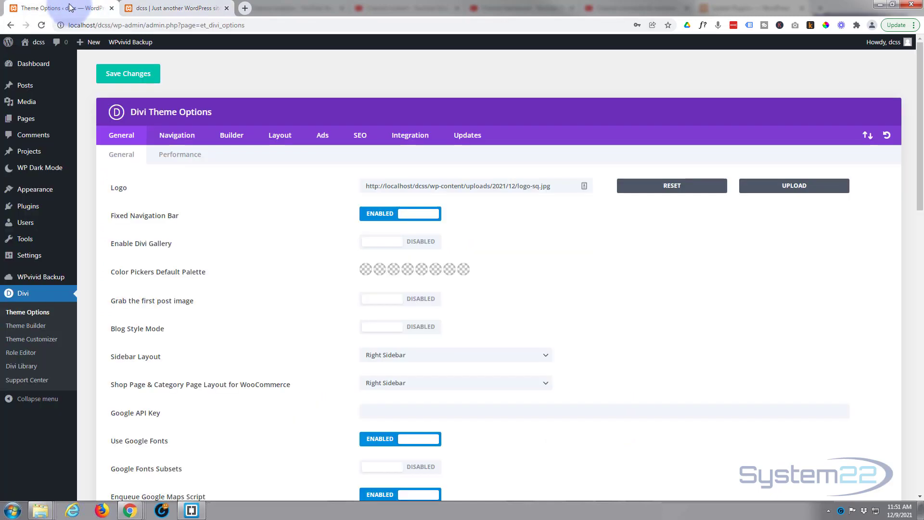
mouse_move(26, 318)
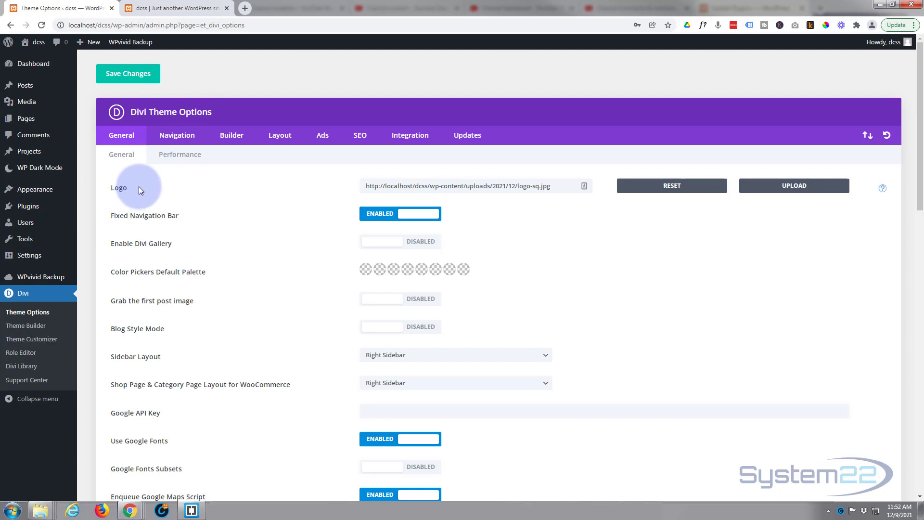
mouse_move(619, 168)
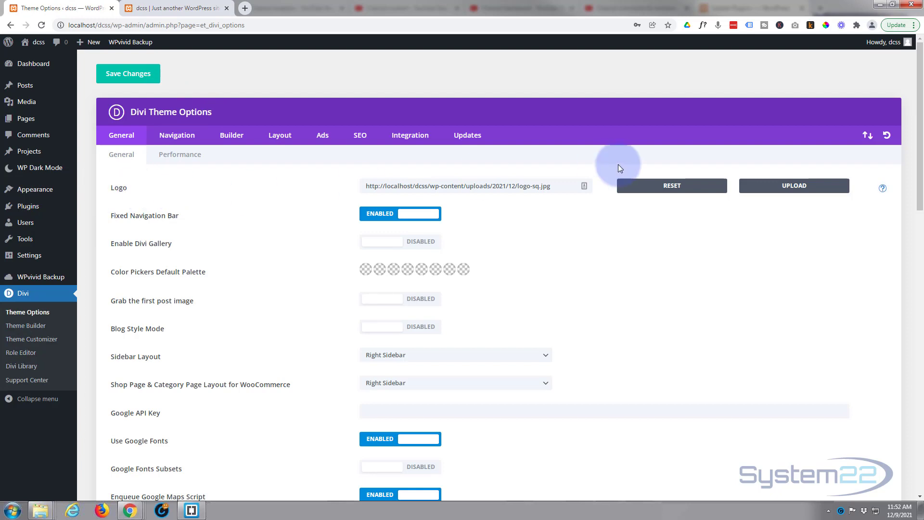
Open the media library from the General tab's Logo Upload button.
left_click(793, 185)
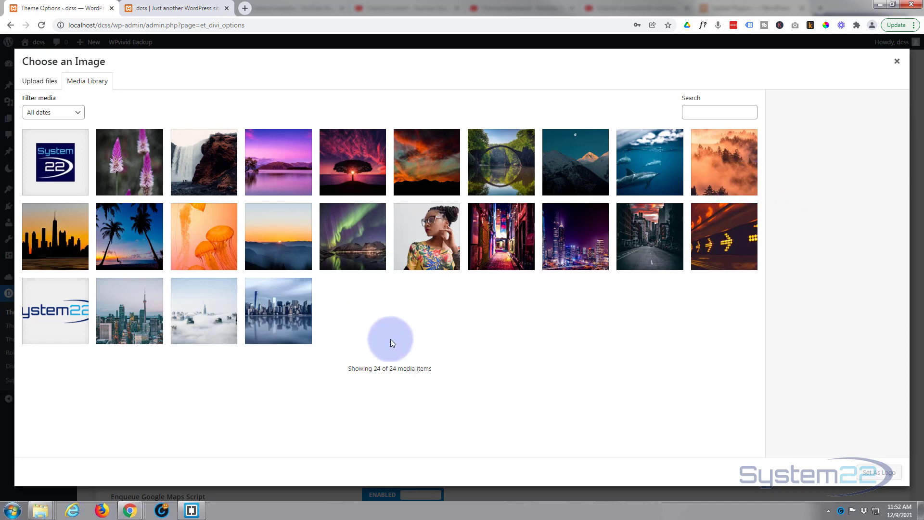
Set system22-ng-60 as the site logo, save Theme Options, and return to the front end.
left_click(55, 310)
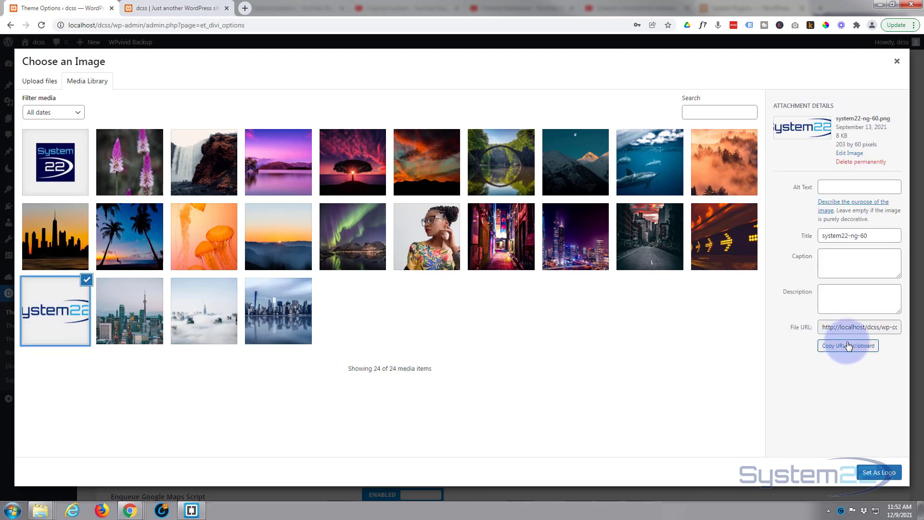
left_click(879, 472)
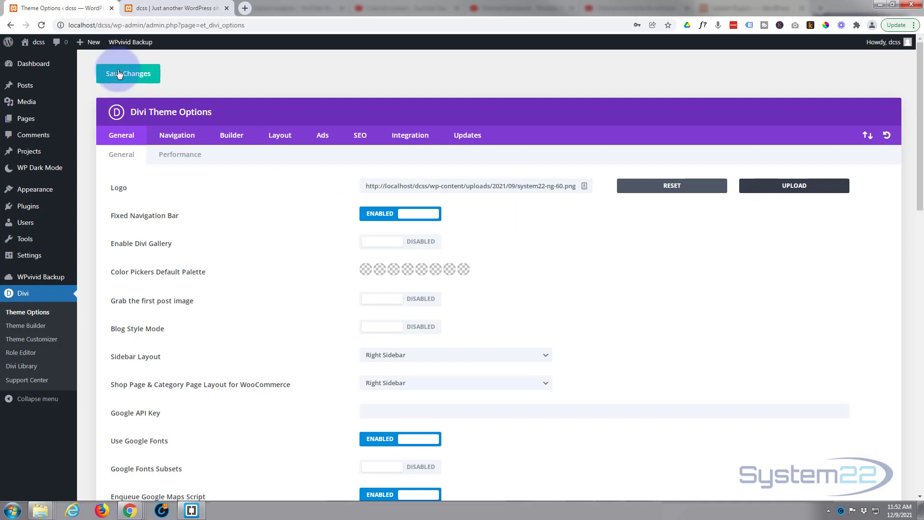
left_click(127, 74)
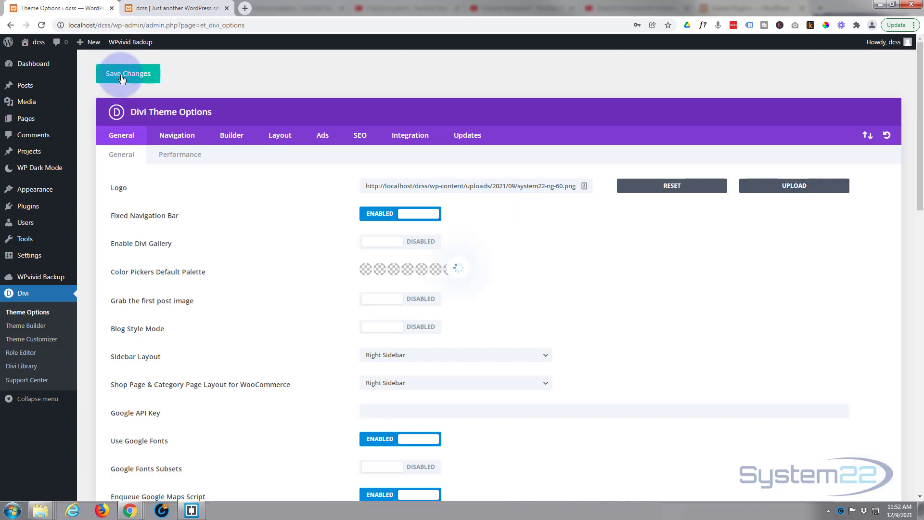
left_click(128, 73)
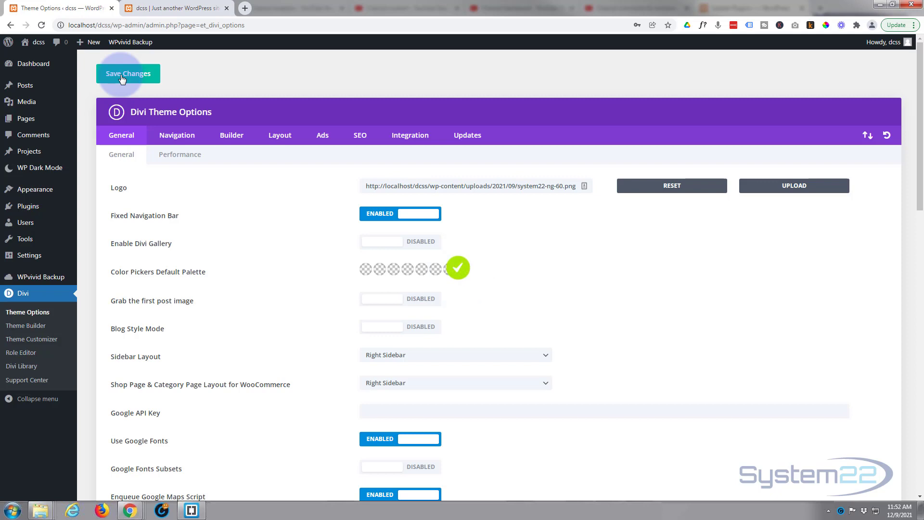
left_click(174, 8)
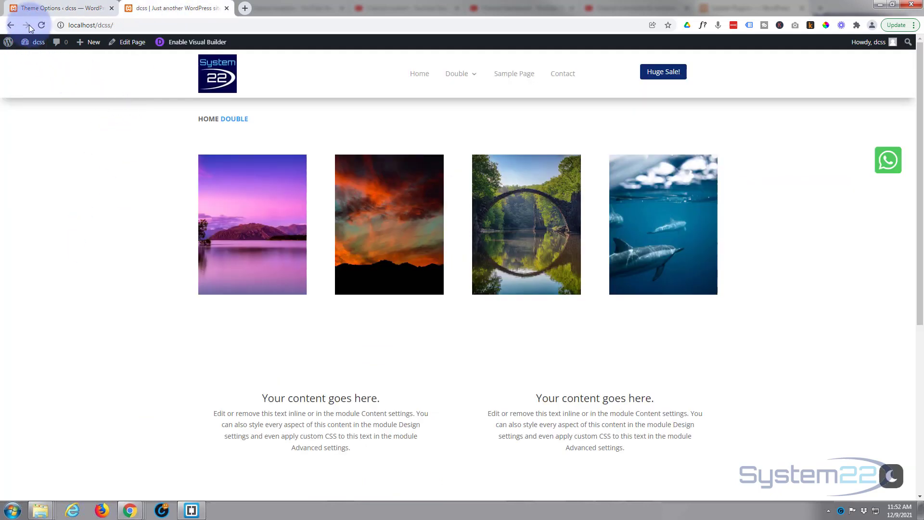
Reload the live page and confirm the new System22 logo shows in header and footer.
left_click(42, 24)
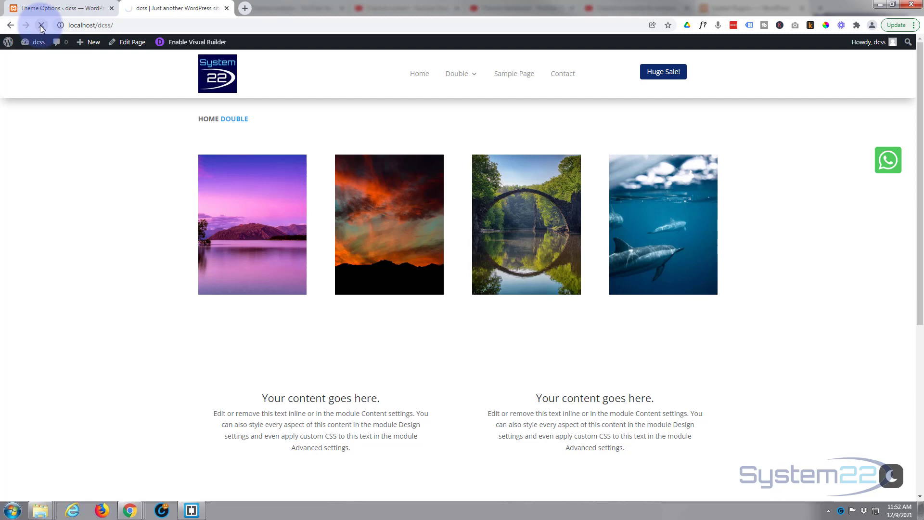
left_click(41, 25)
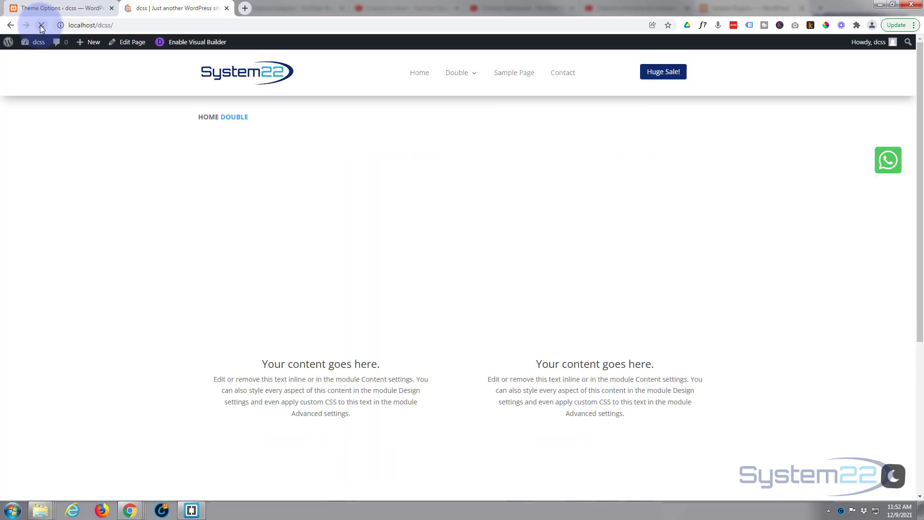
left_click(42, 24)
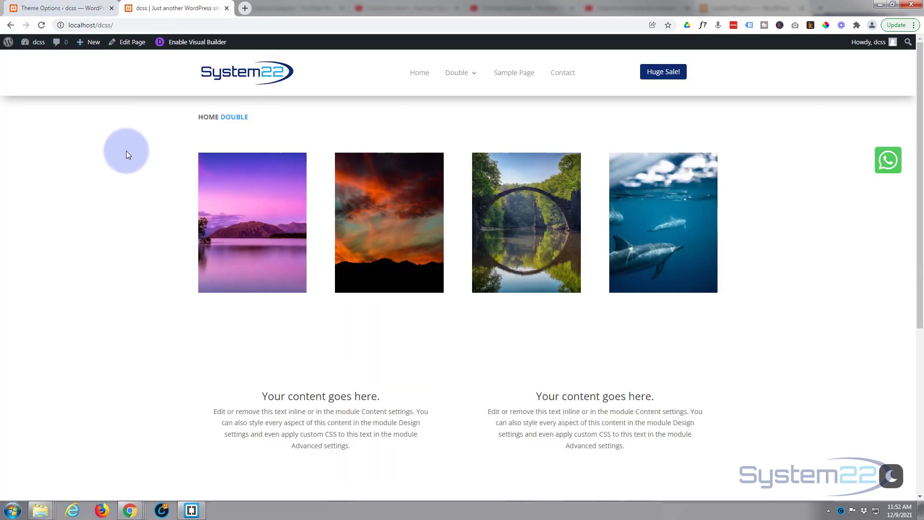
scroll("up", 3)
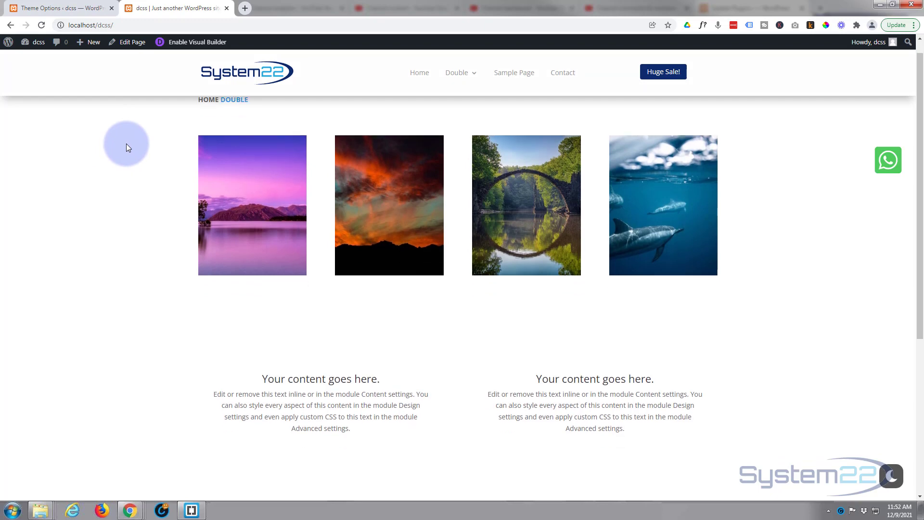
scroll("down", 3)
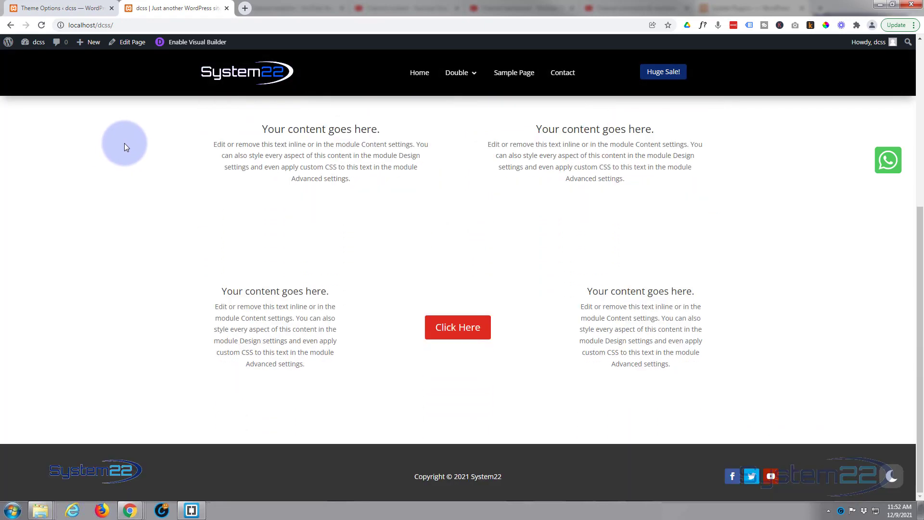
mouse_move(147, 477)
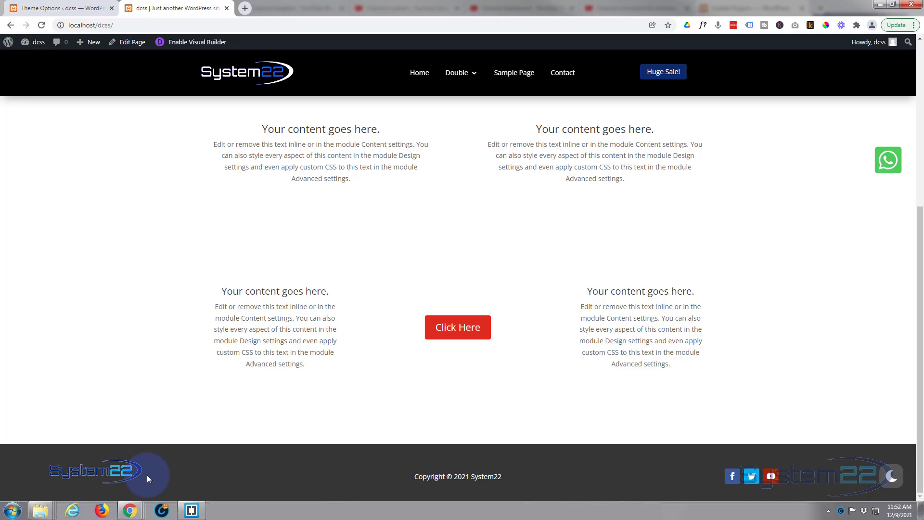
mouse_move(165, 397)
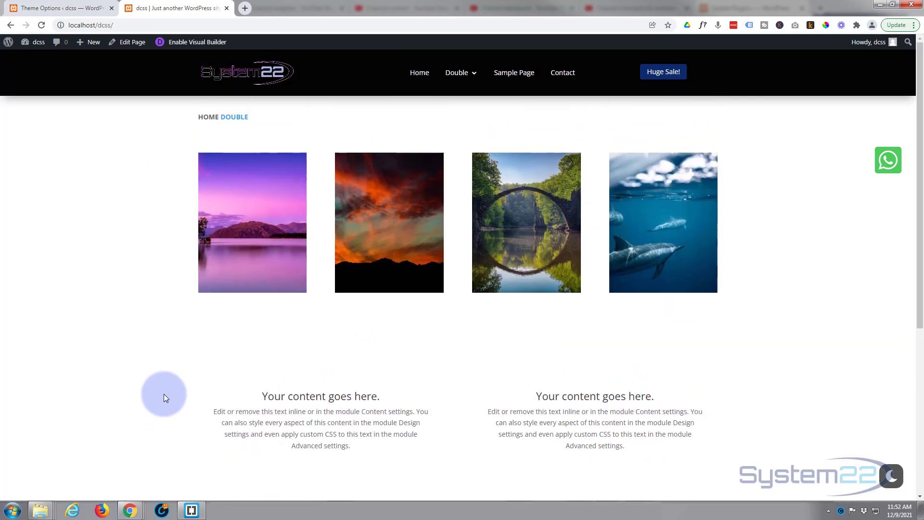
scroll("down", 3)
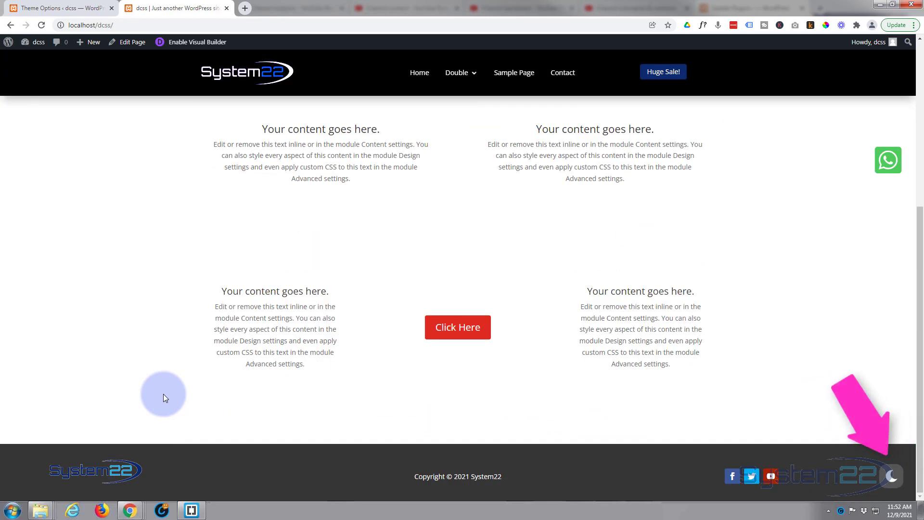
mouse_move(467, 495)
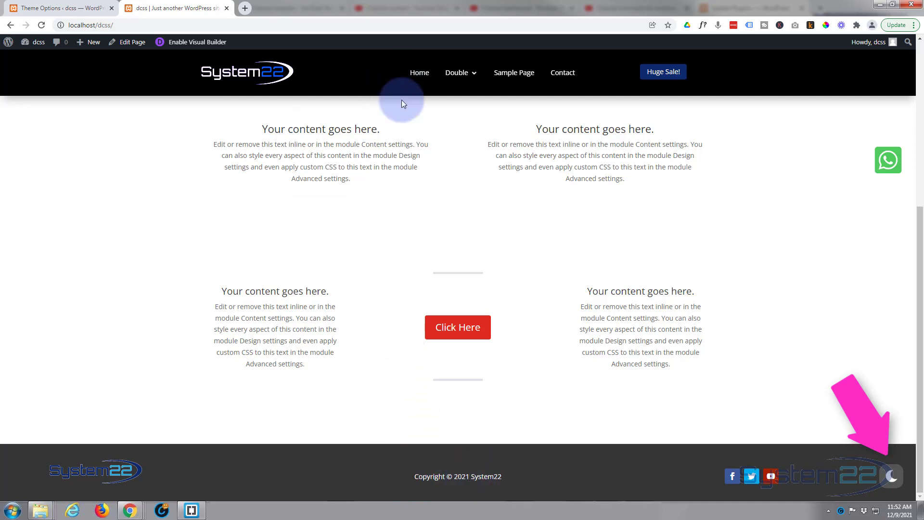
mouse_move(71, 293)
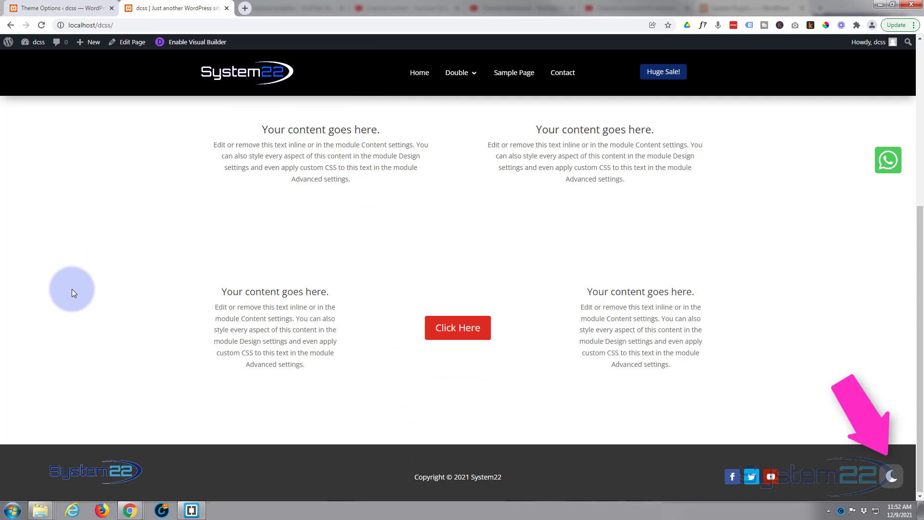
left_click(457, 71)
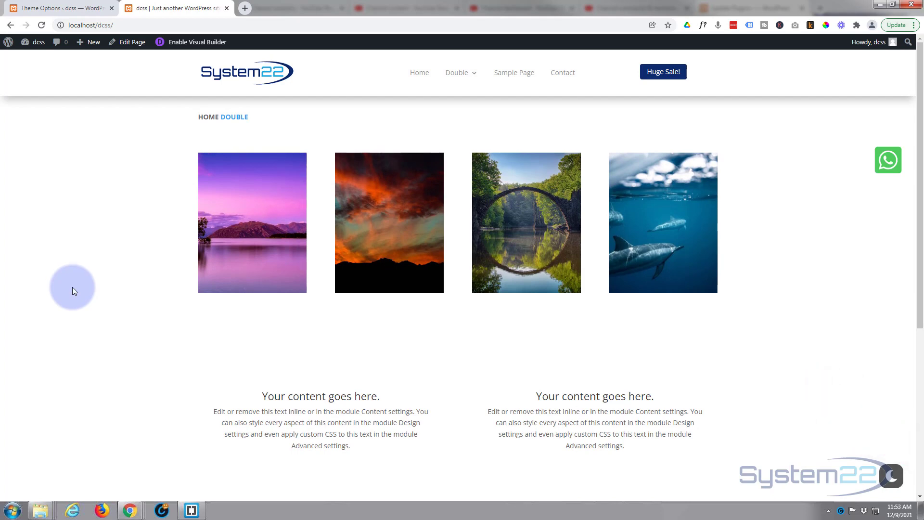
scroll("down", 3)
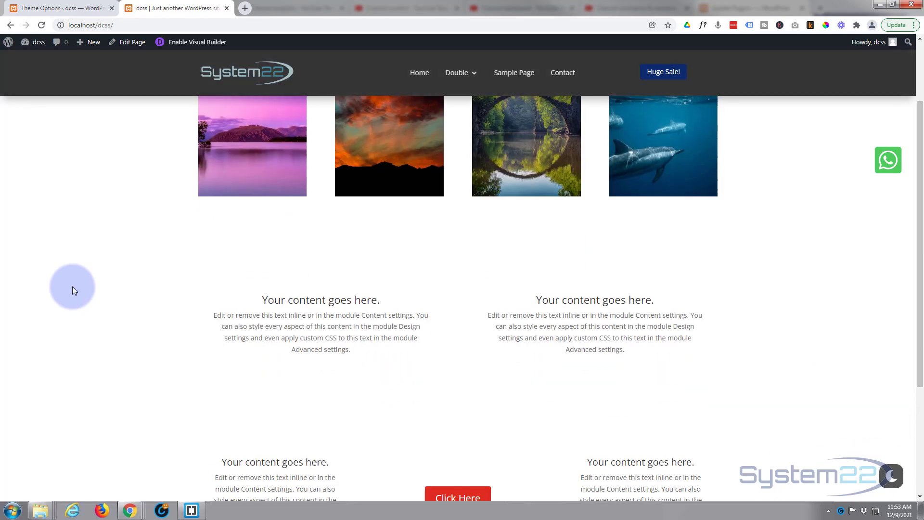
scroll("down", 3)
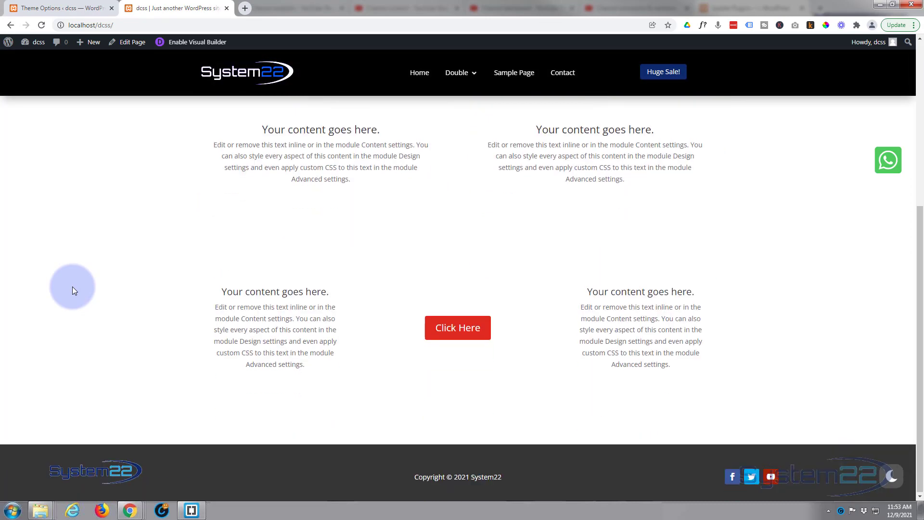